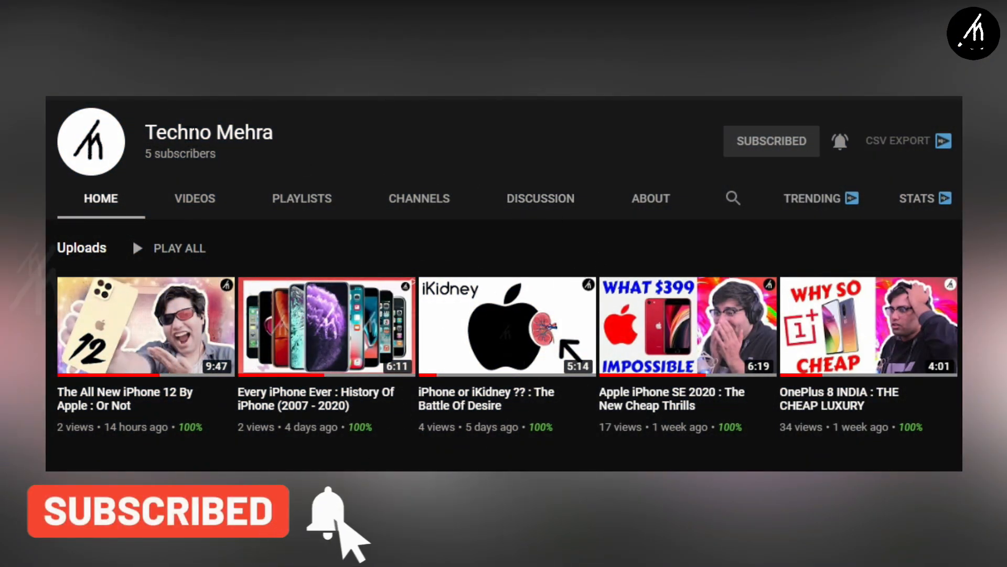
Leave the channel intro and show the desktop with the Fire Logo Intro Template archive.
double_click(208, 131)
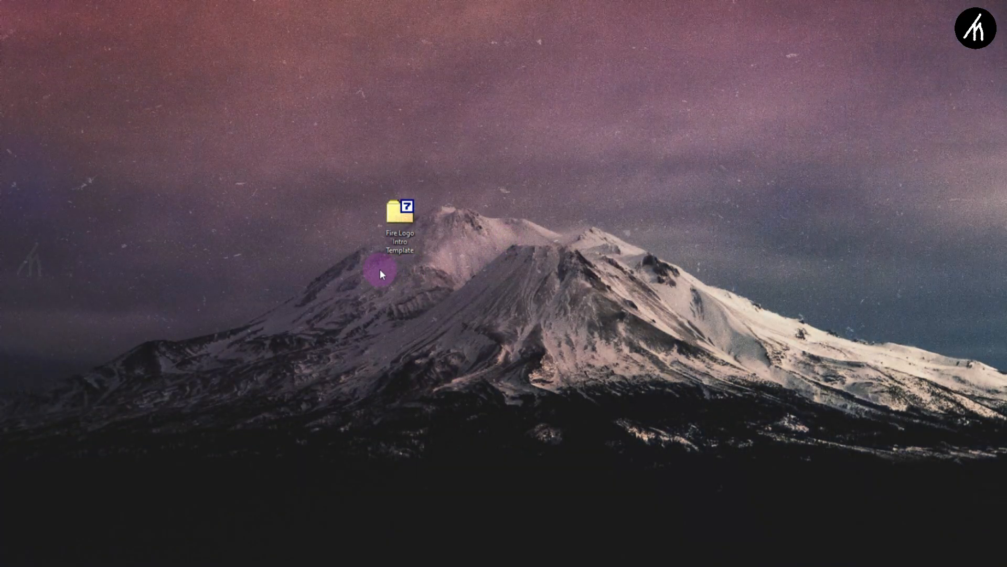
mouse_move(371, 212)
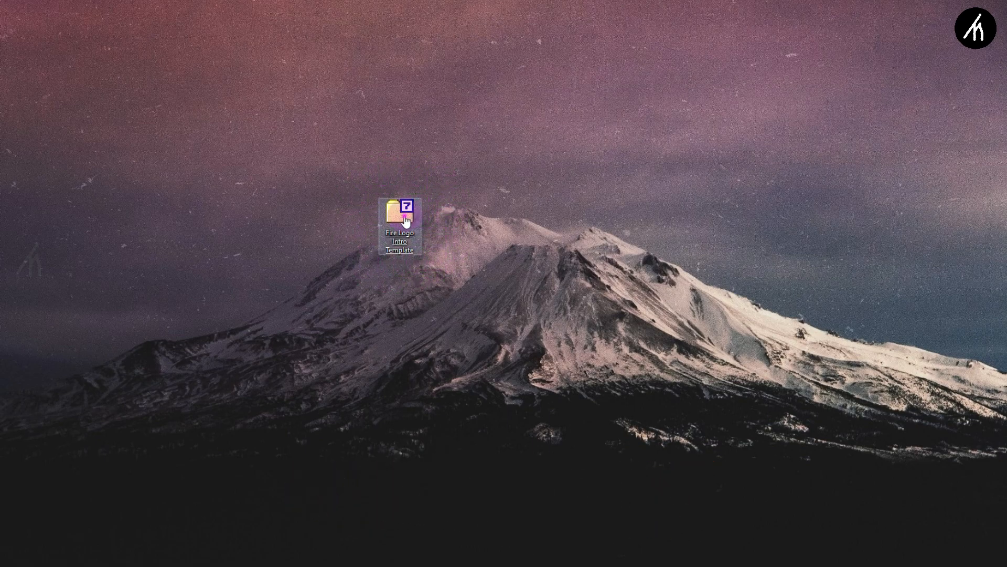
Extract the Fire Logo Intro Template folder from the 7-Zip archive using its password.
double_click(400, 212)
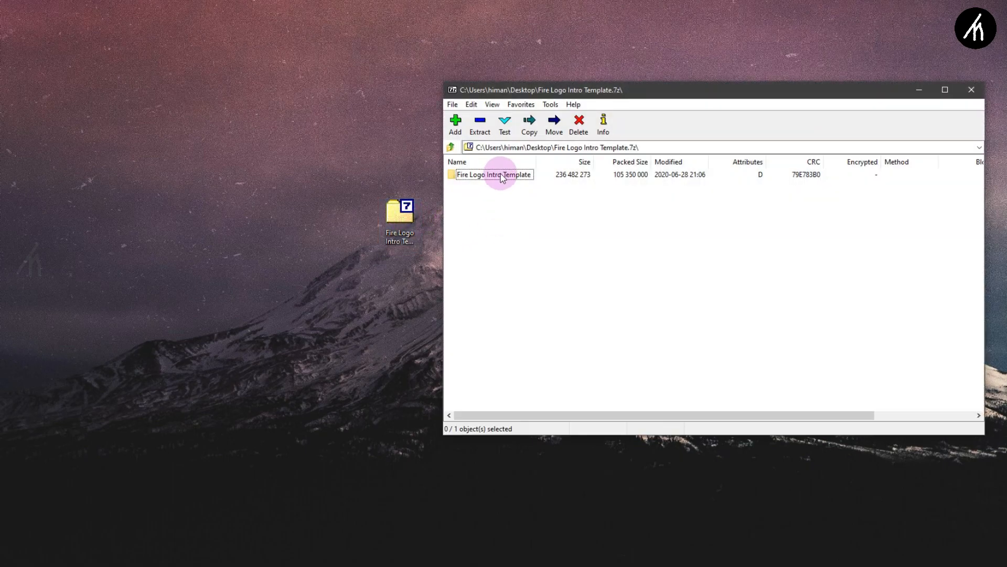
double_click(493, 174)
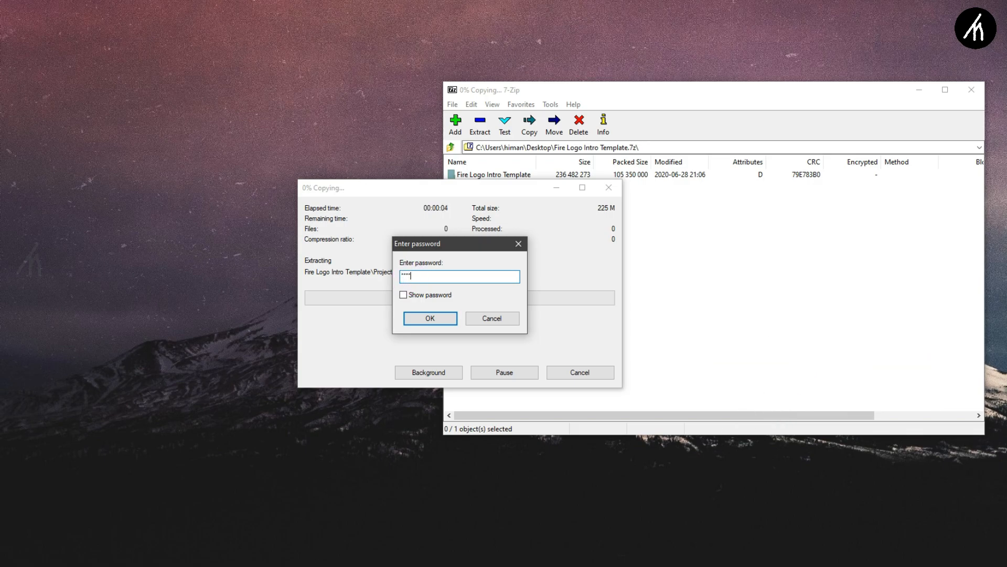
text(**)
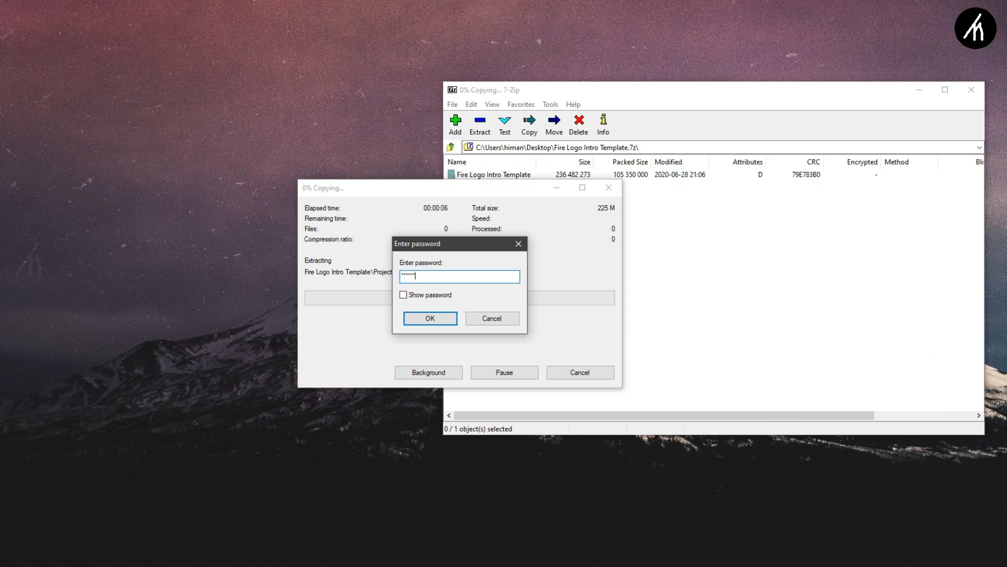
click(429, 317)
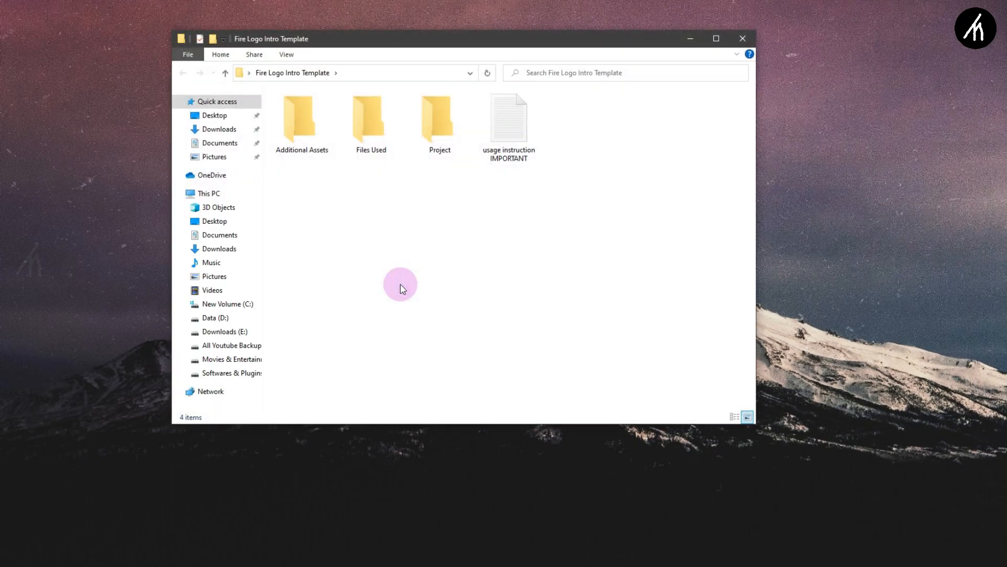
Launch the Fire Intro With Smoke Template project from the Project folder in large-icons view.
double_click(438, 120)
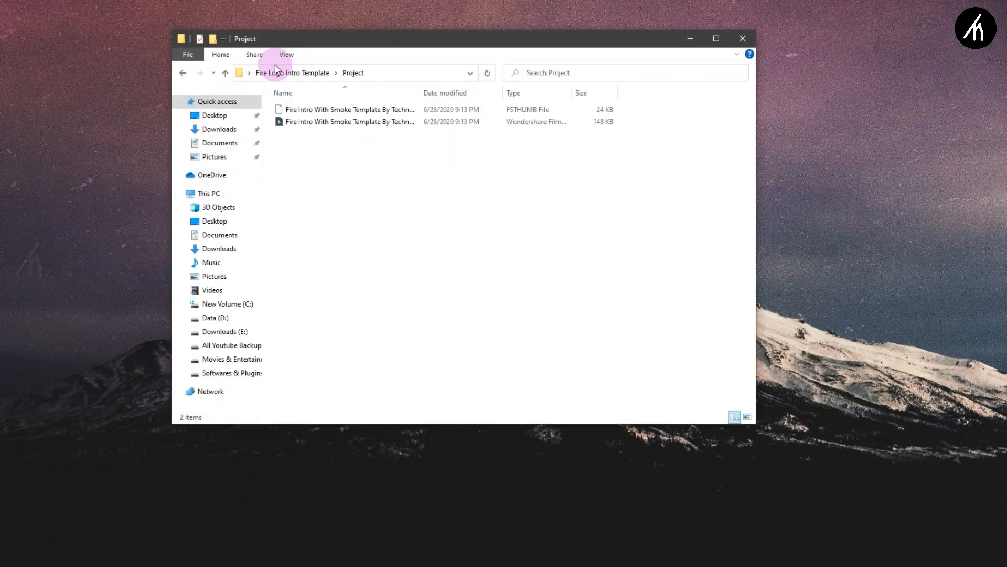
click(748, 416)
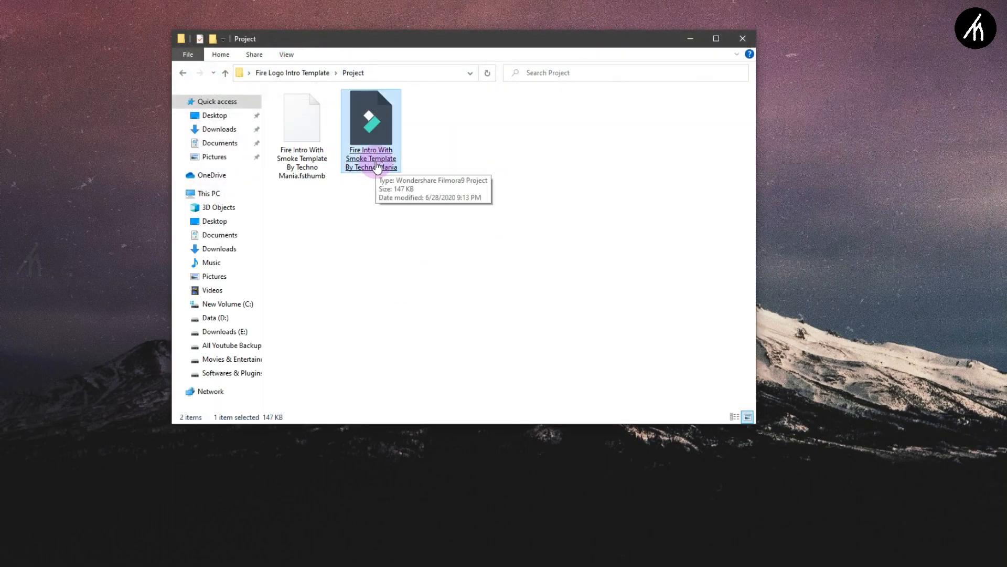
mouse_move(817, 343)
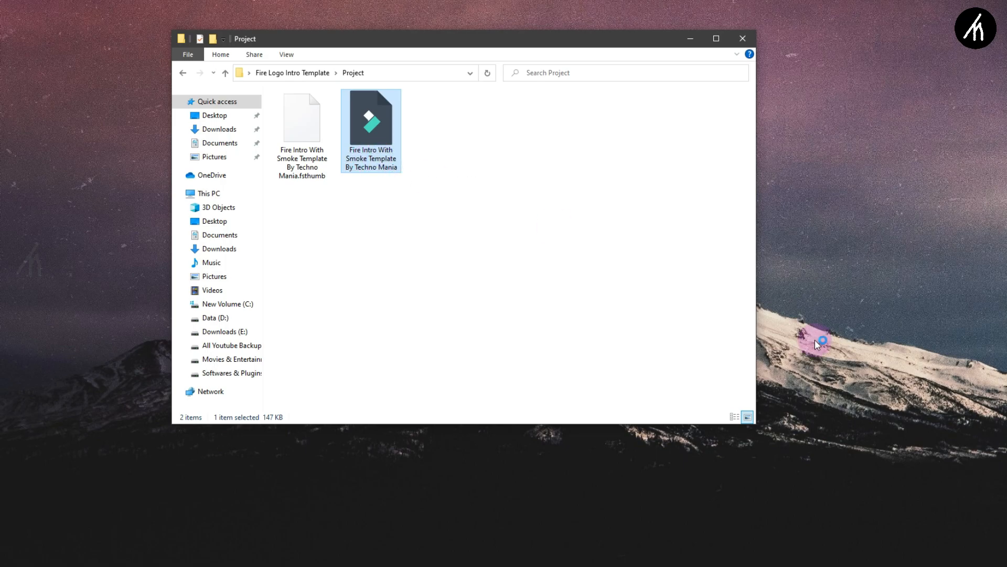
double_click(371, 118)
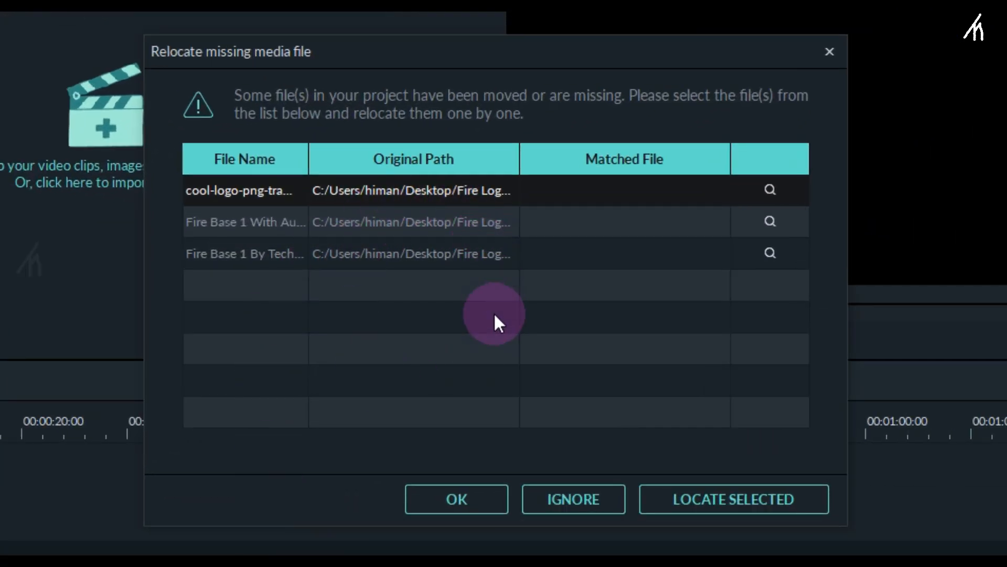
mouse_move(261, 189)
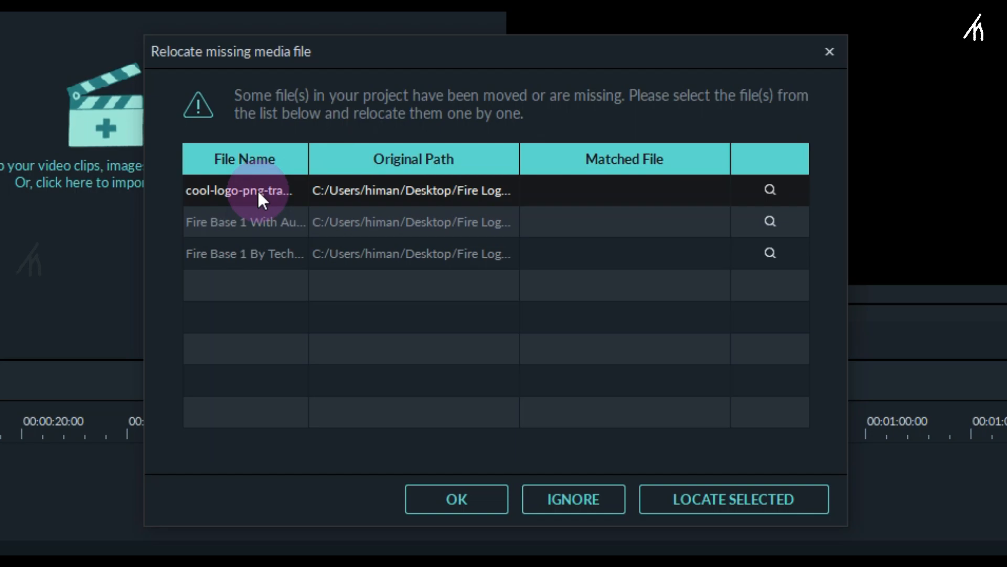
mouse_move(733, 499)
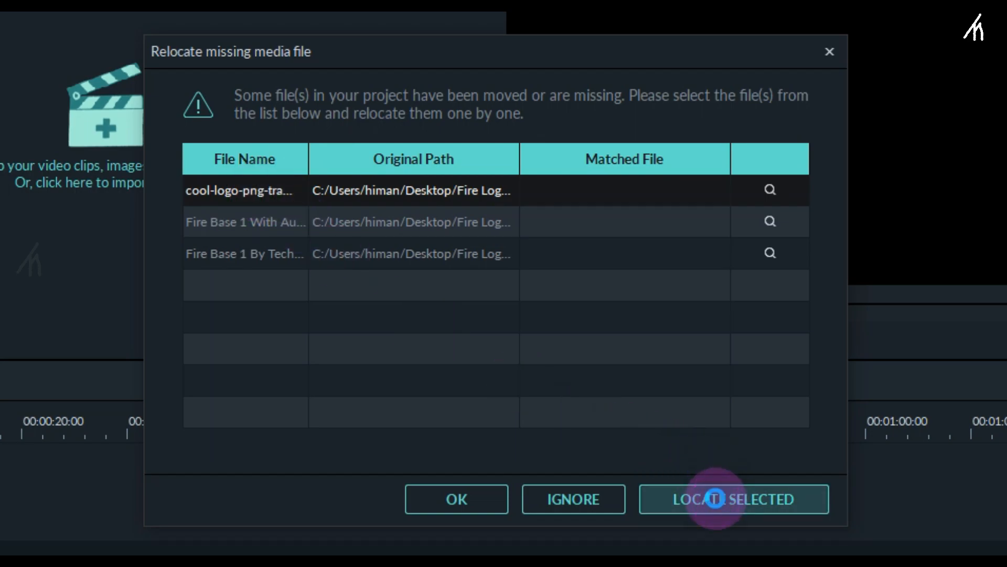
Locate the three missing media files on disk and load the project with them matched.
click(733, 499)
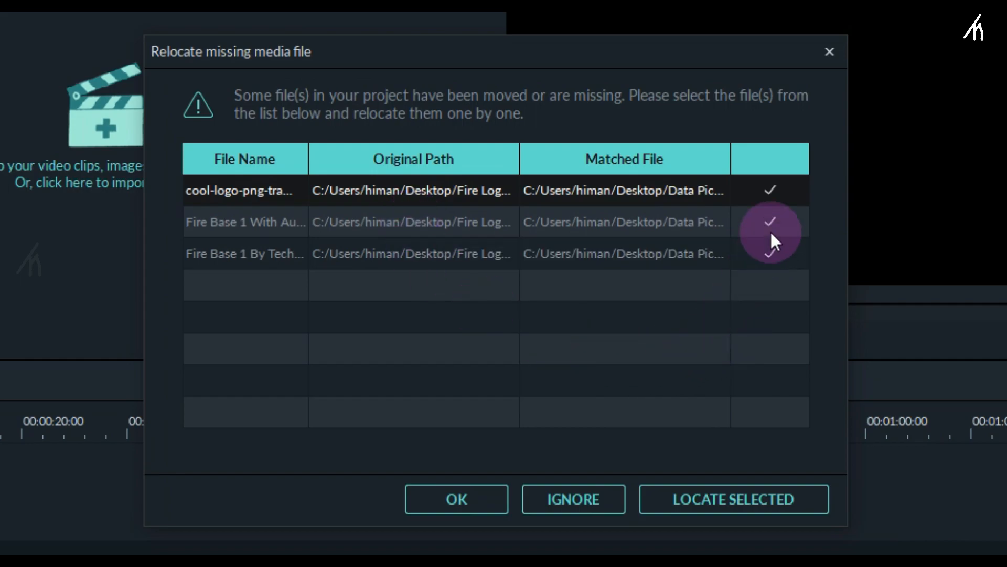
mouse_move(774, 267)
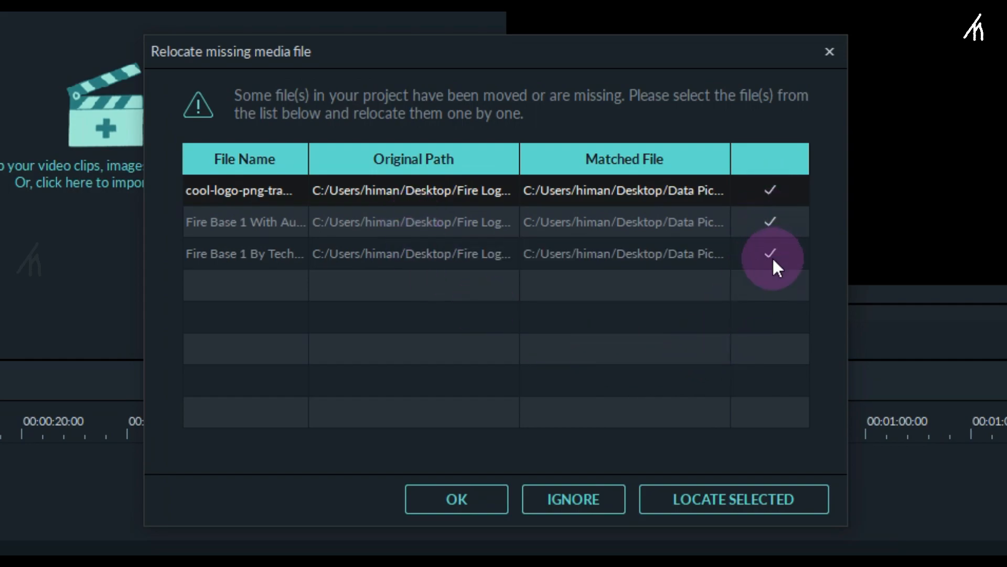
click(456, 499)
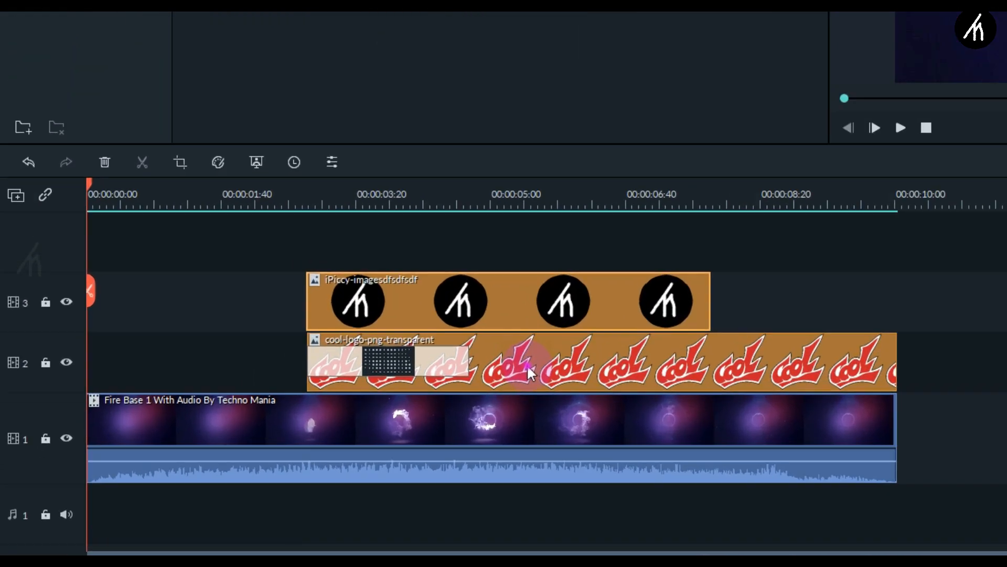
Delete the sample cool-logo-png-transparent clip and place the iPiccy logo on track 2.
right_click(527, 372)
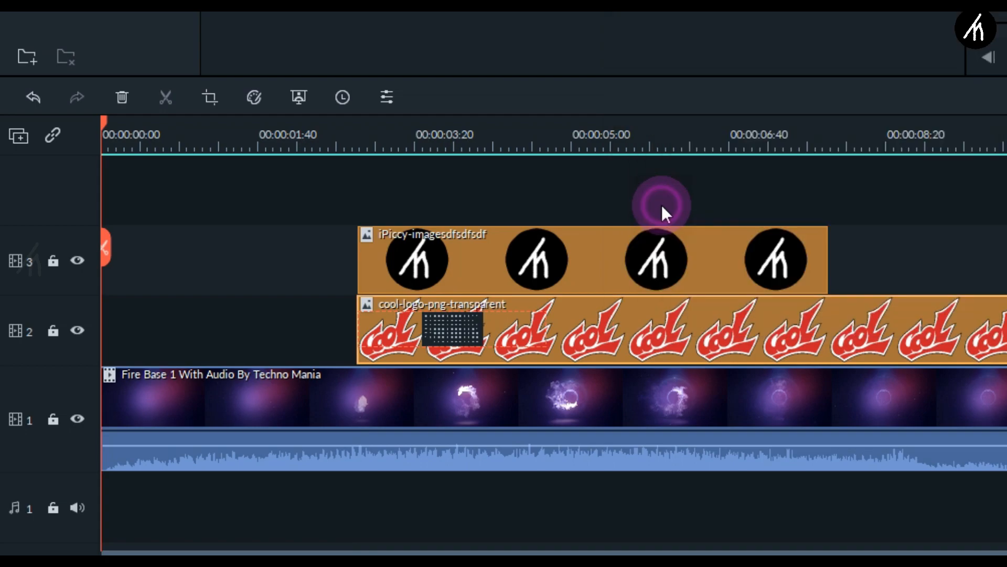
right_click(661, 212)
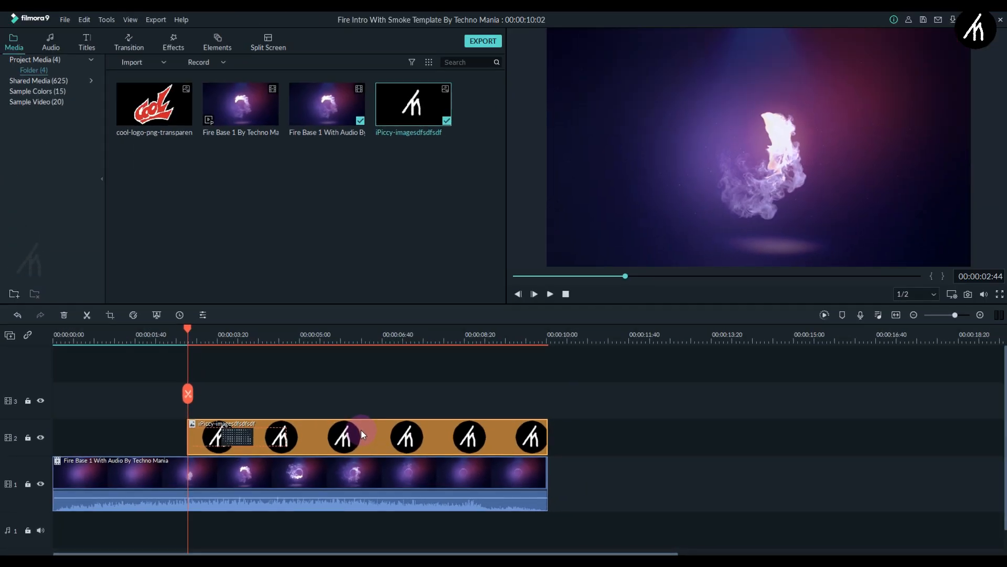
click(1000, 294)
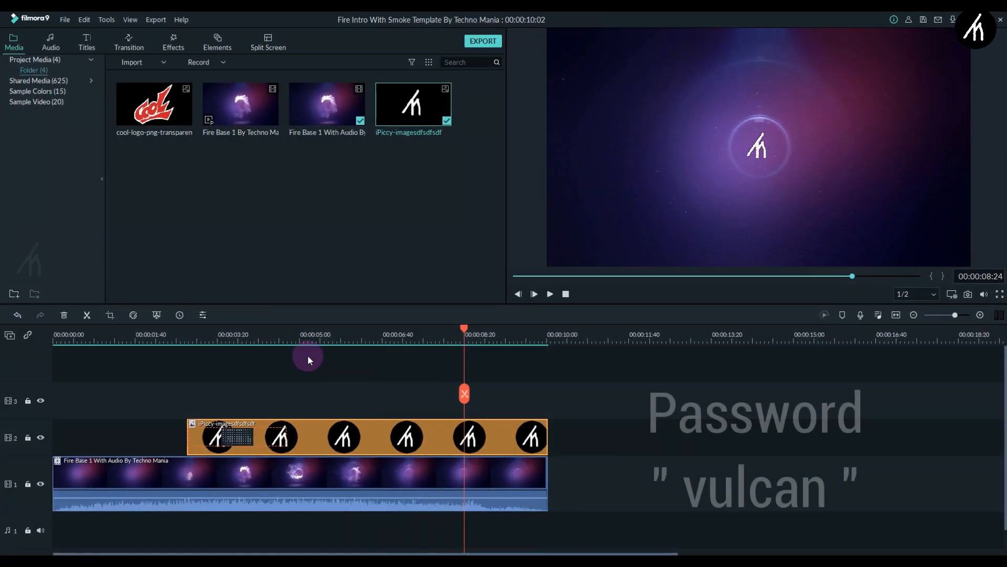
click(335, 334)
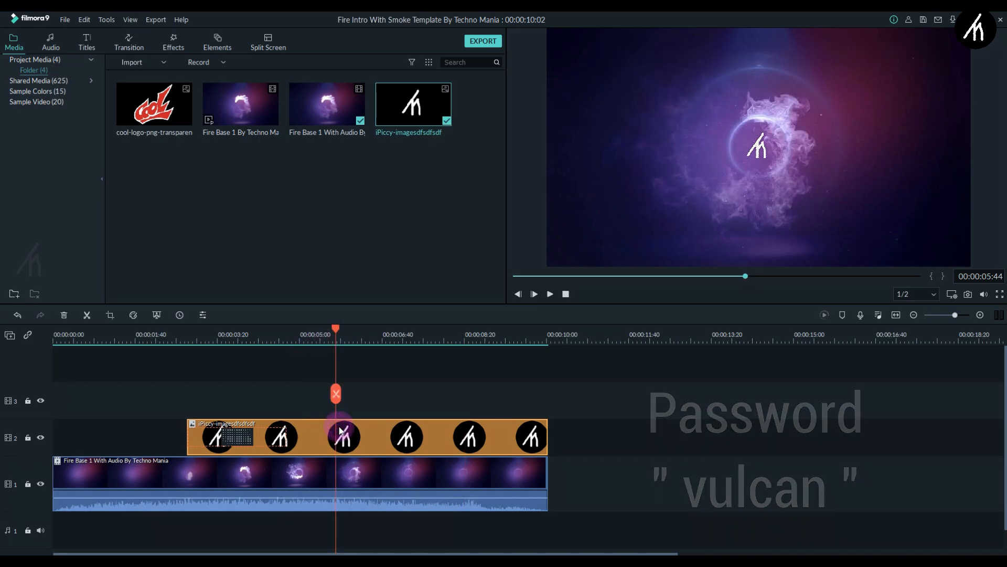
Scale the logo clip to about 20.69% in its Transform settings.
double_click(342, 438)
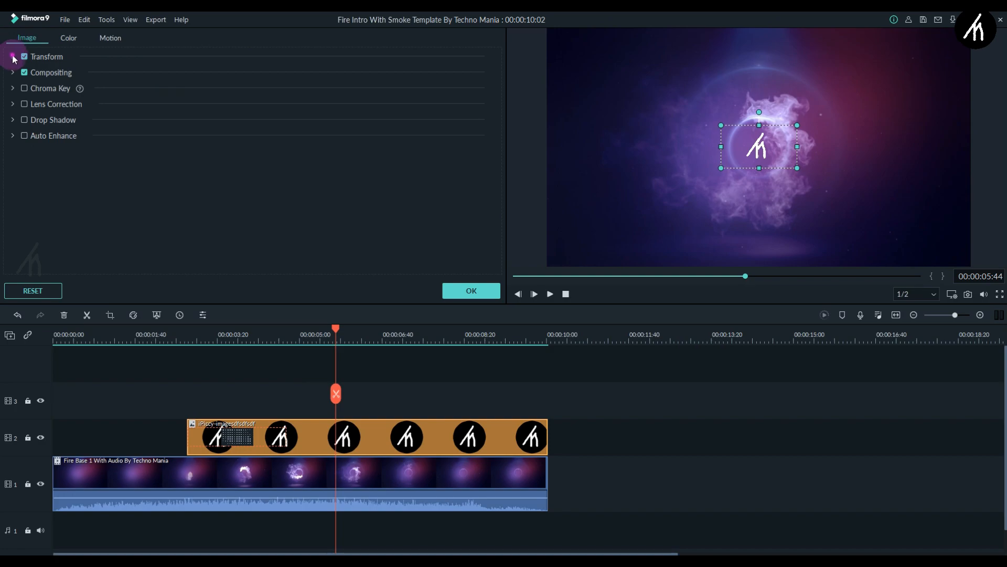
click(13, 56)
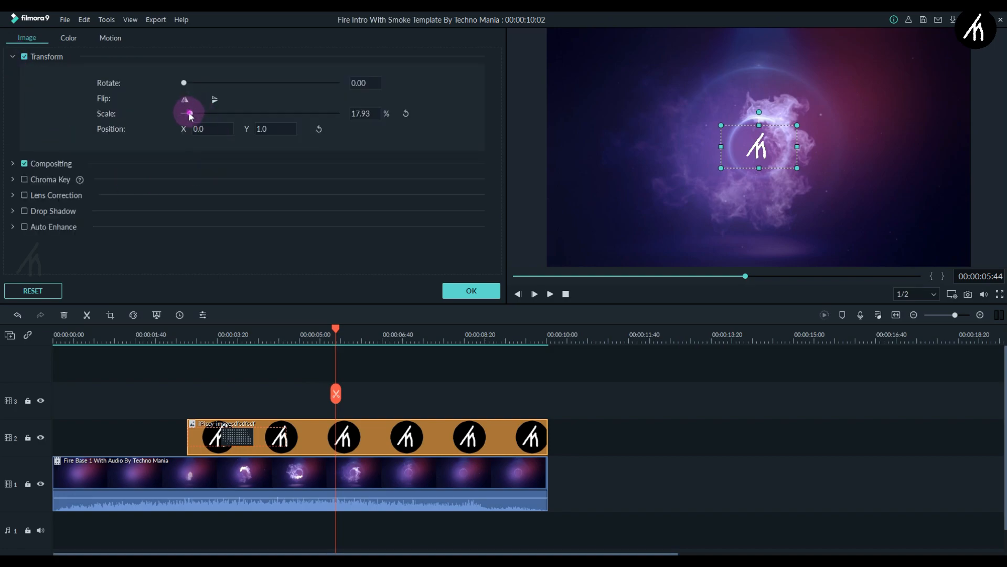
drag(187, 114, 192, 114)
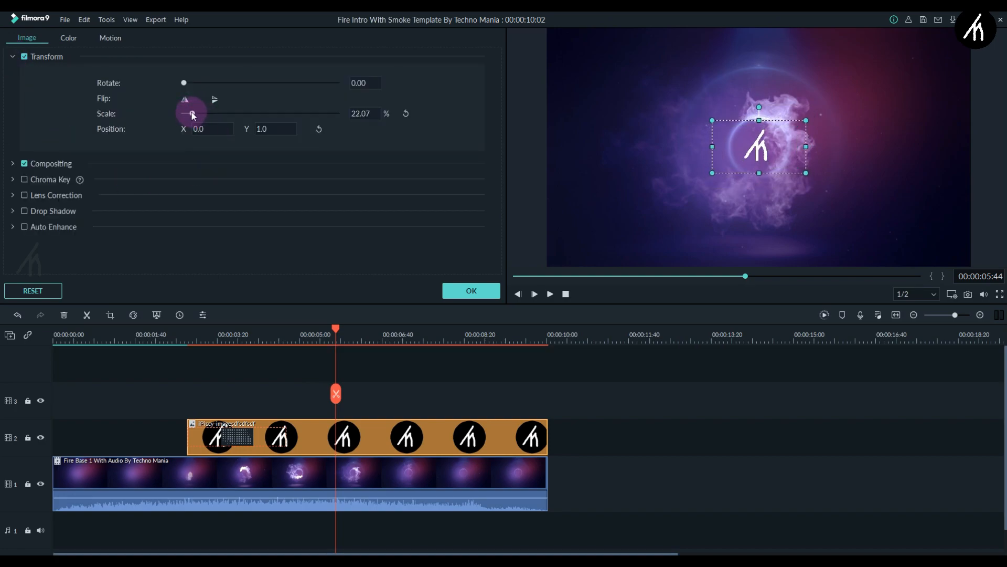
drag(192, 114, 189, 114)
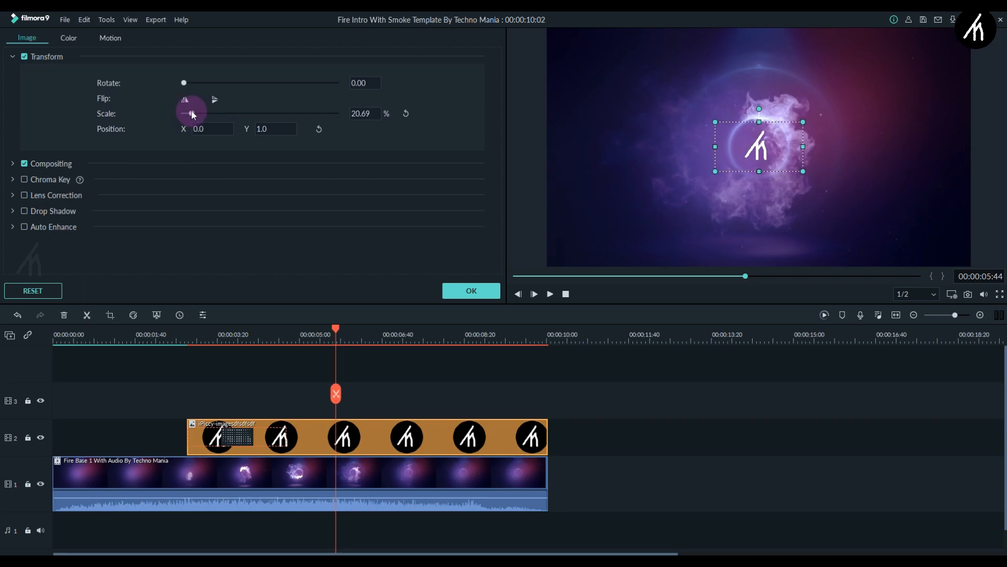
click(128, 42)
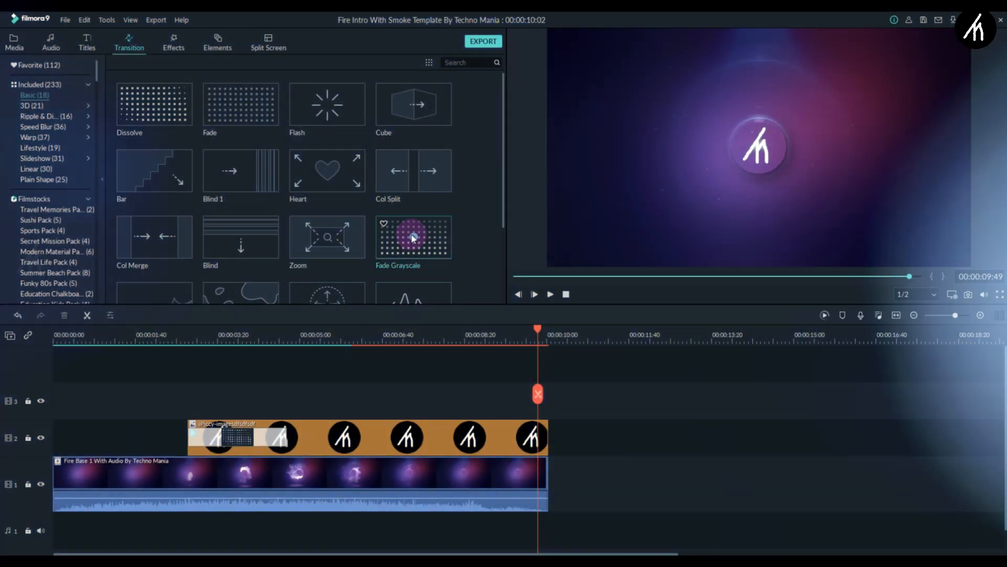
Add a transition at the start of the logo clip.
scroll(down, 3)
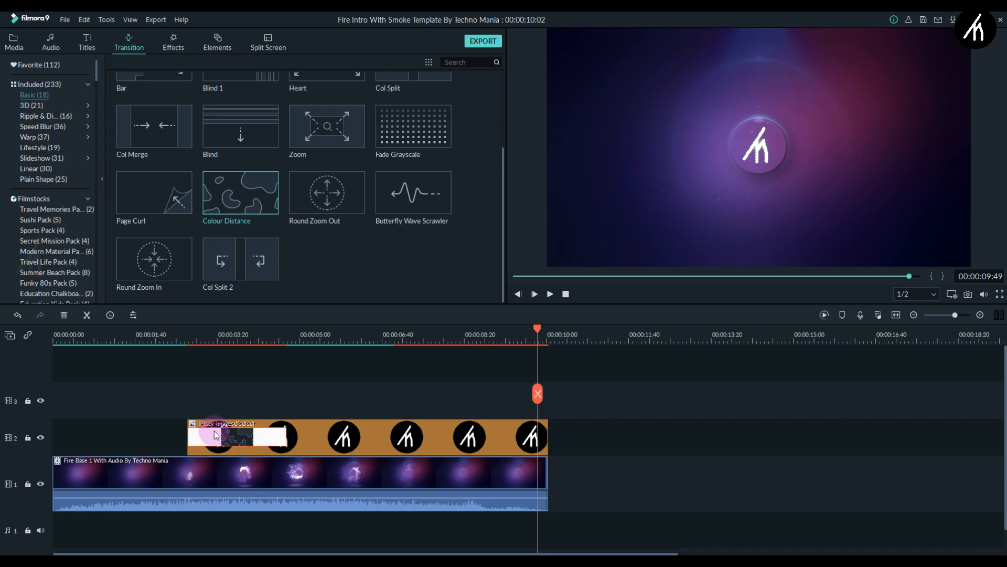
click(533, 294)
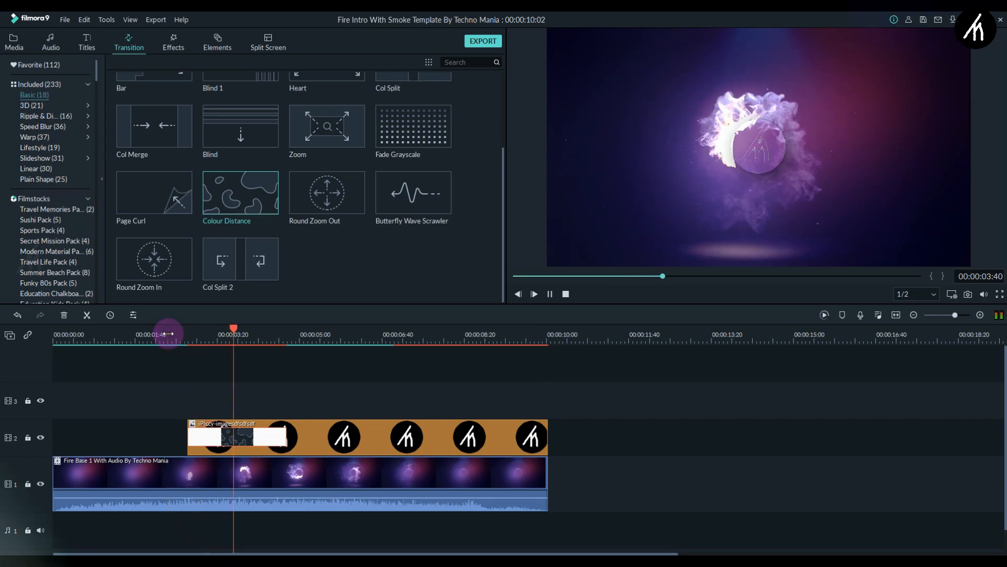
click(173, 42)
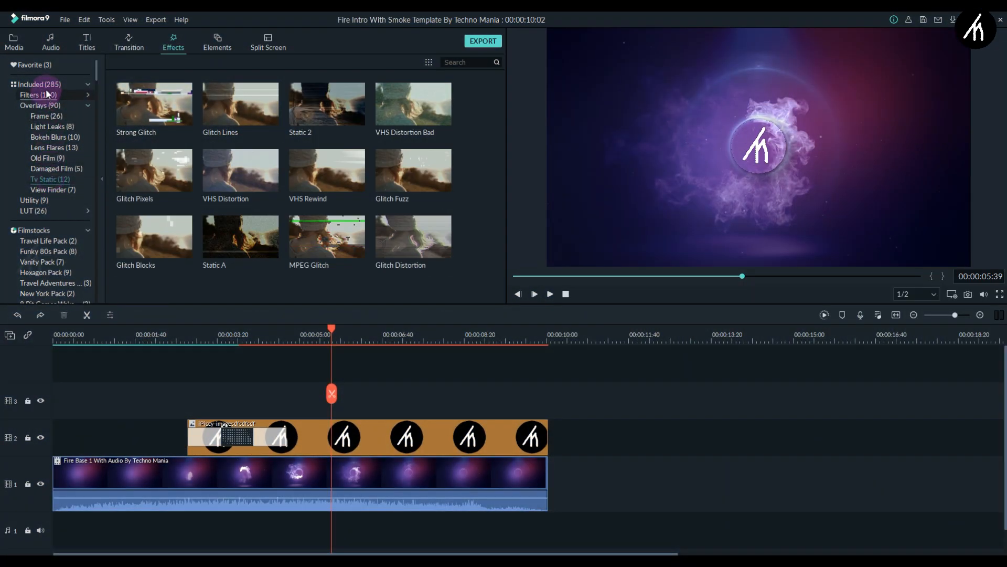
Apply the Common Glow filter to the logo clip and raise its radius to 70.
click(38, 94)
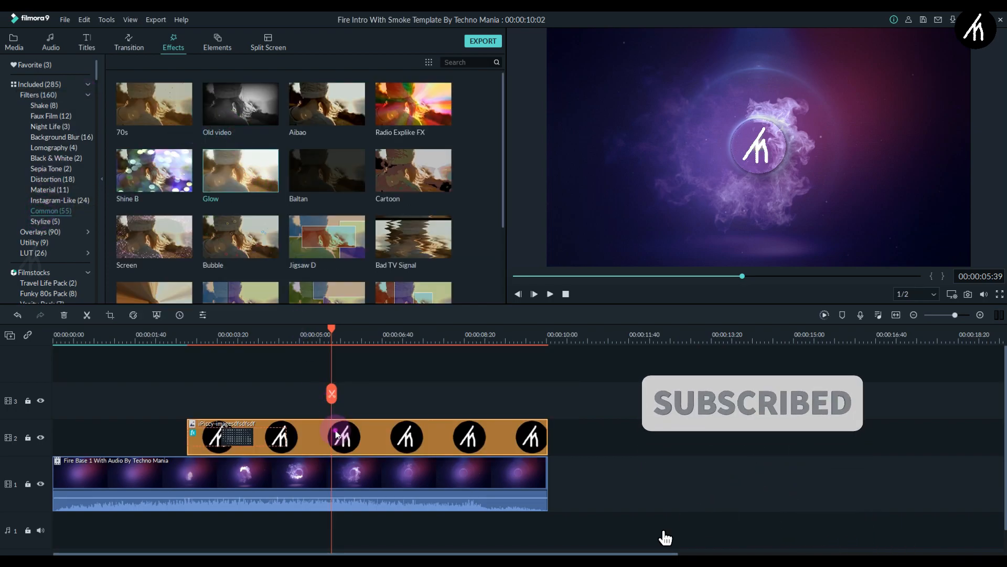
double_click(341, 437)
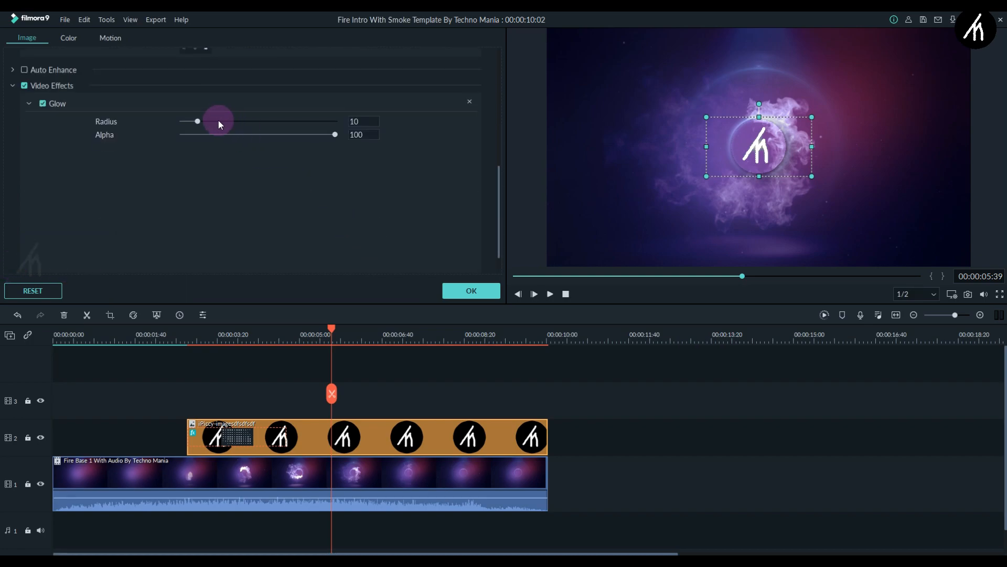
drag(197, 122, 289, 122)
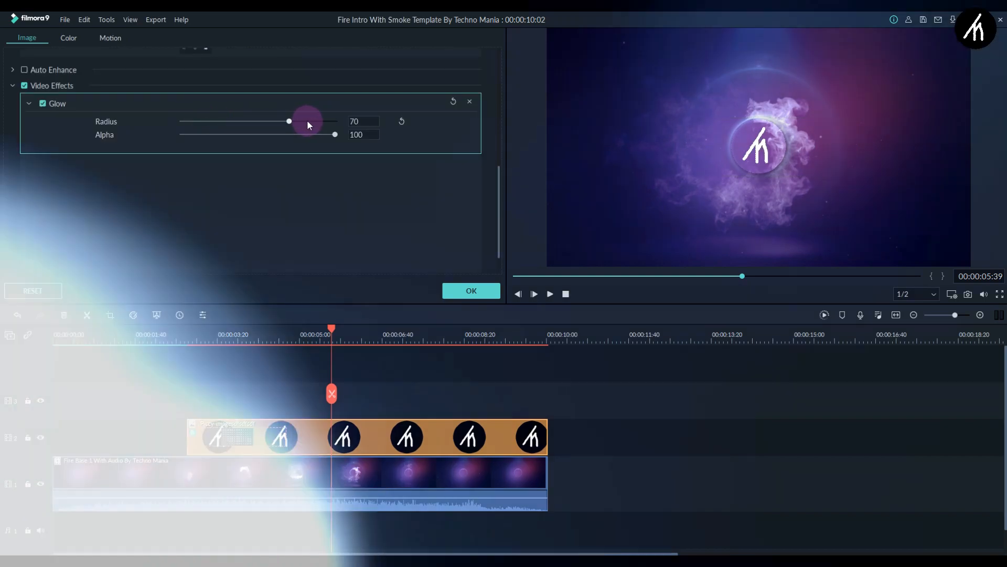